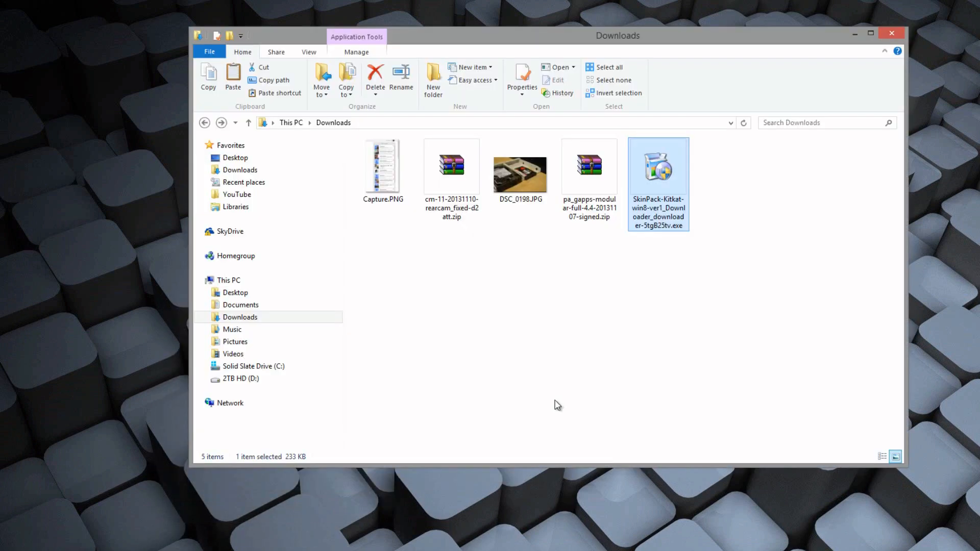
Launch the SkinPack KitKat downloader, then quit and confirm cancelling its installation.
double_click(657, 165)
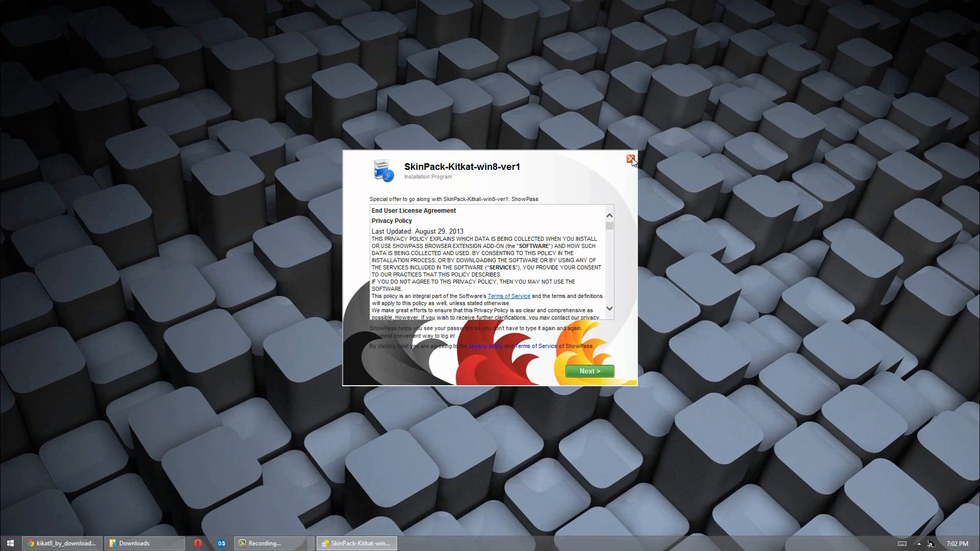
left_click(630, 159)
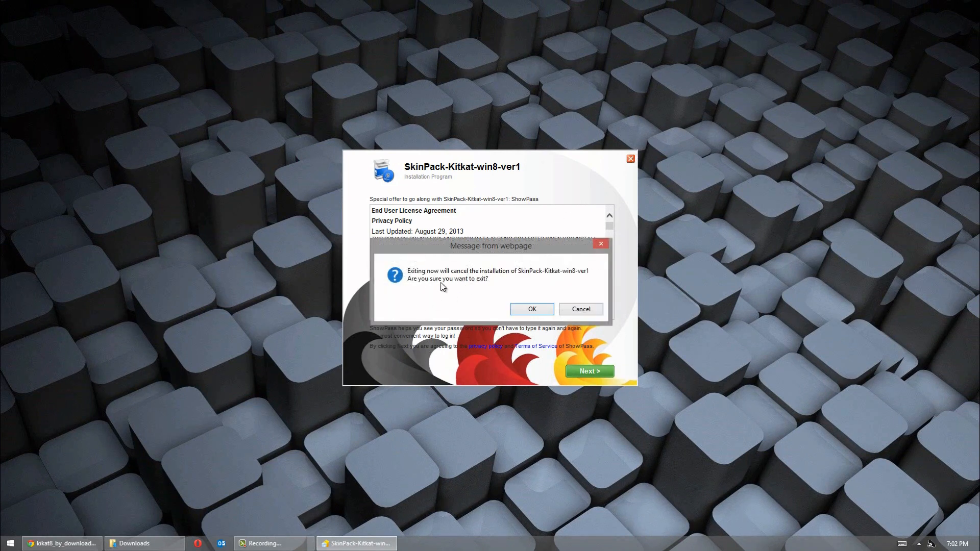
left_click(579, 309)
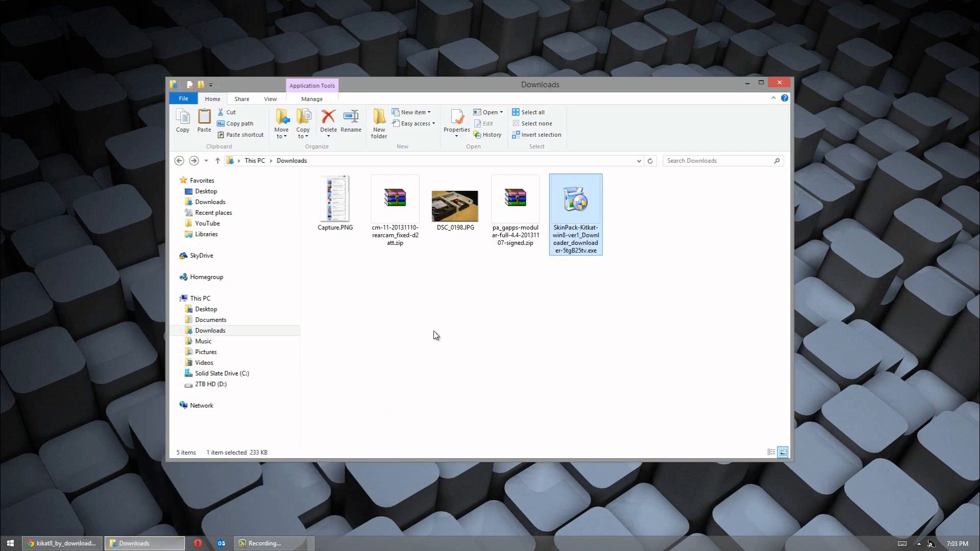
Relaunch the downloader and skip past the ShowPass and Apps Hat offers.
double_click(574, 198)
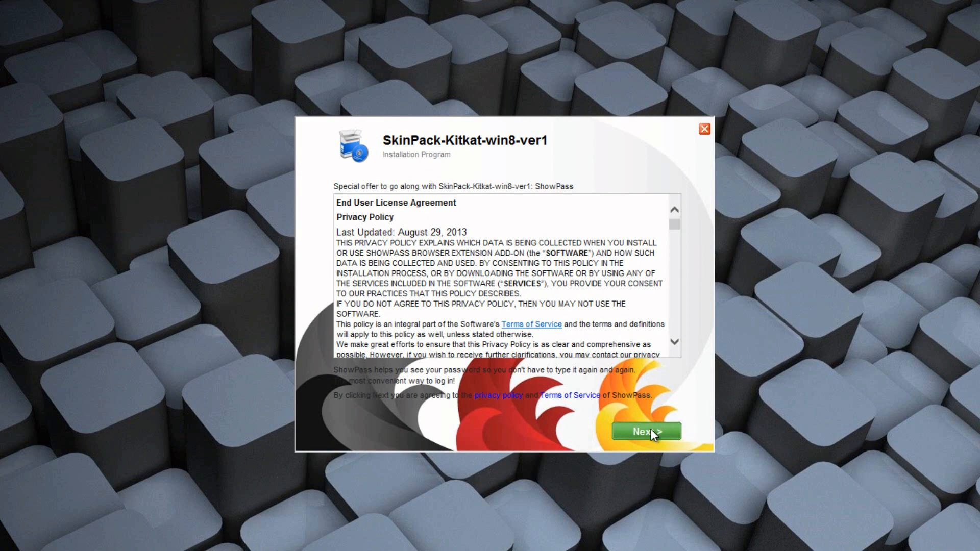
left_click(646, 431)
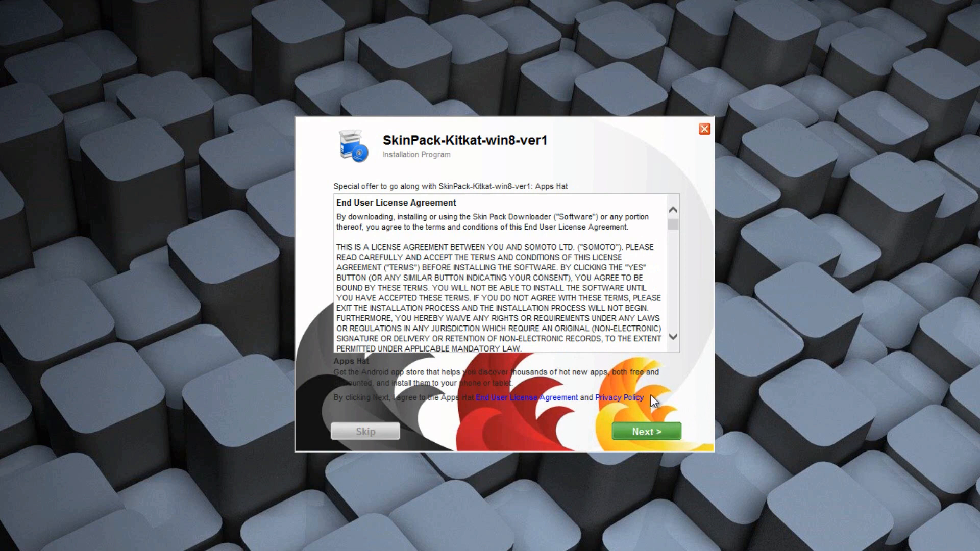
left_click(646, 431)
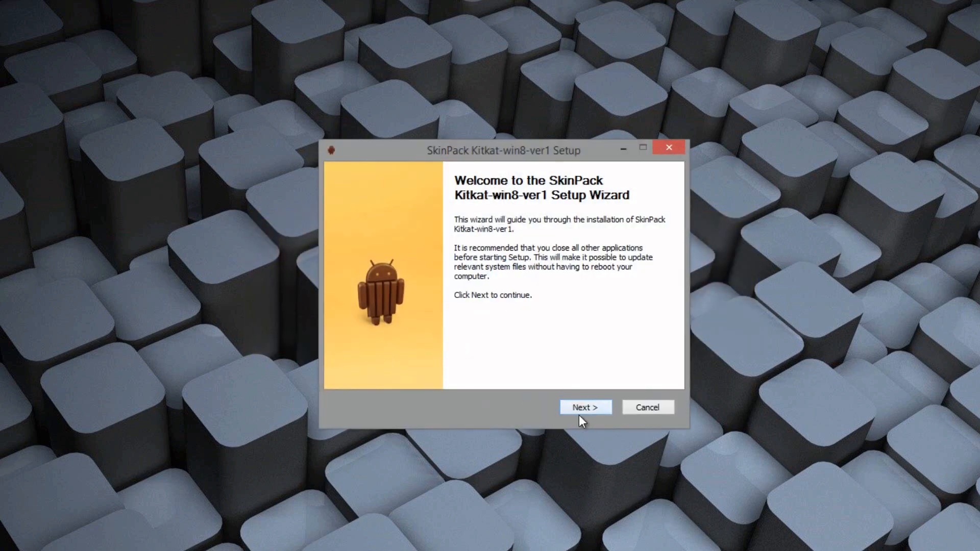
Accept the KitKat license agreement and install with all components checked.
left_click(584, 406)
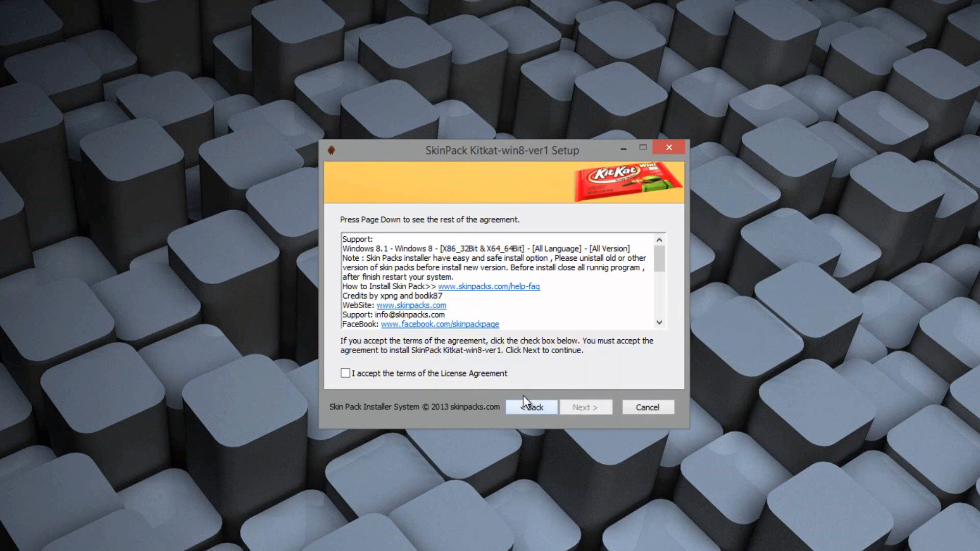
left_click(345, 374)
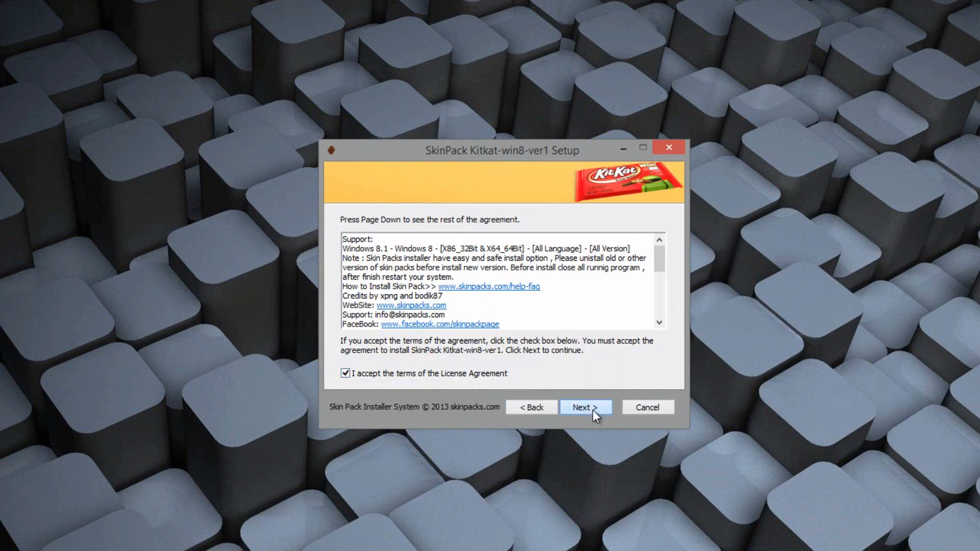
left_click(584, 407)
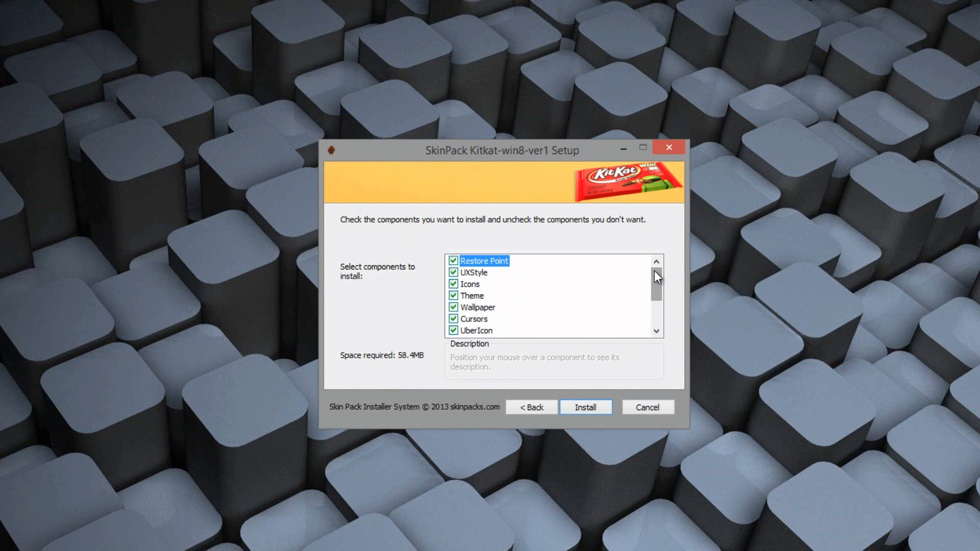
mouse_move(494, 301)
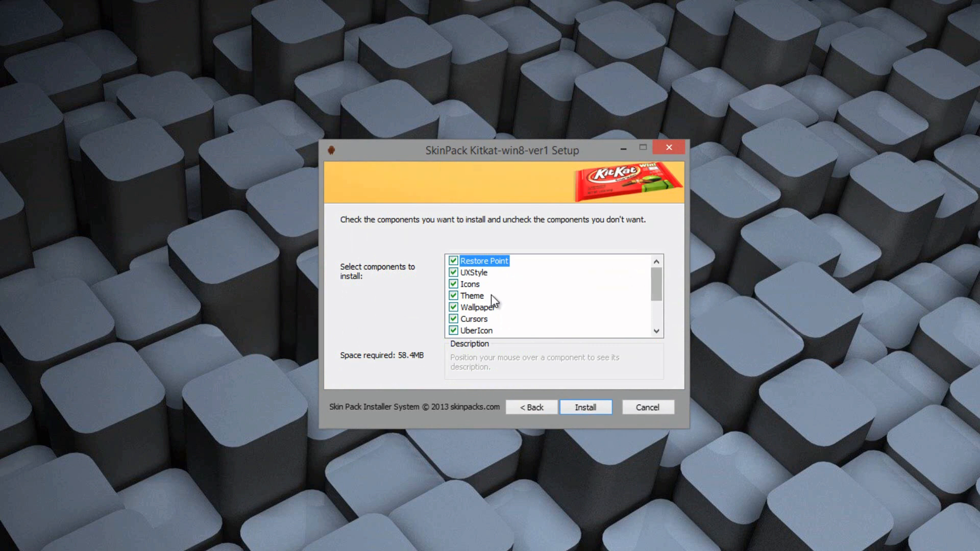
mouse_move(635, 276)
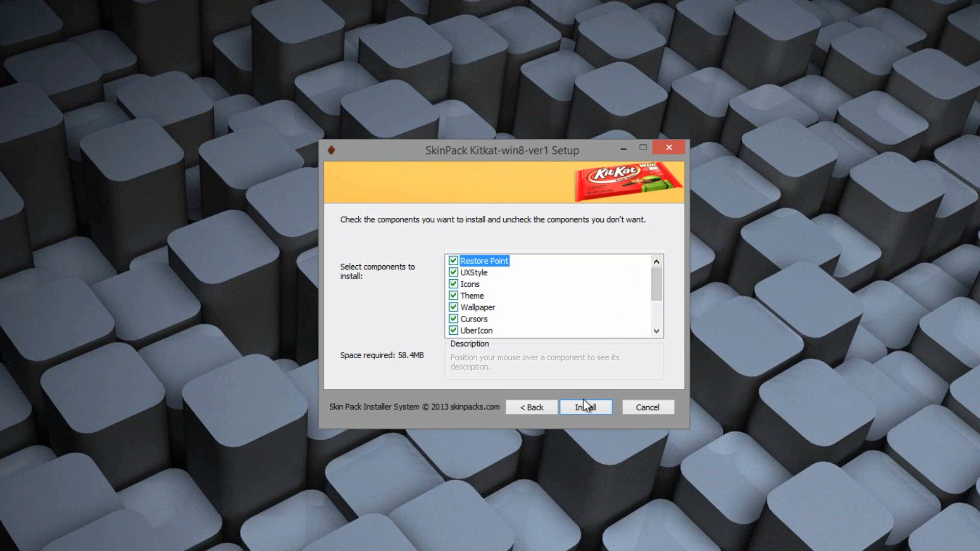
left_click(585, 407)
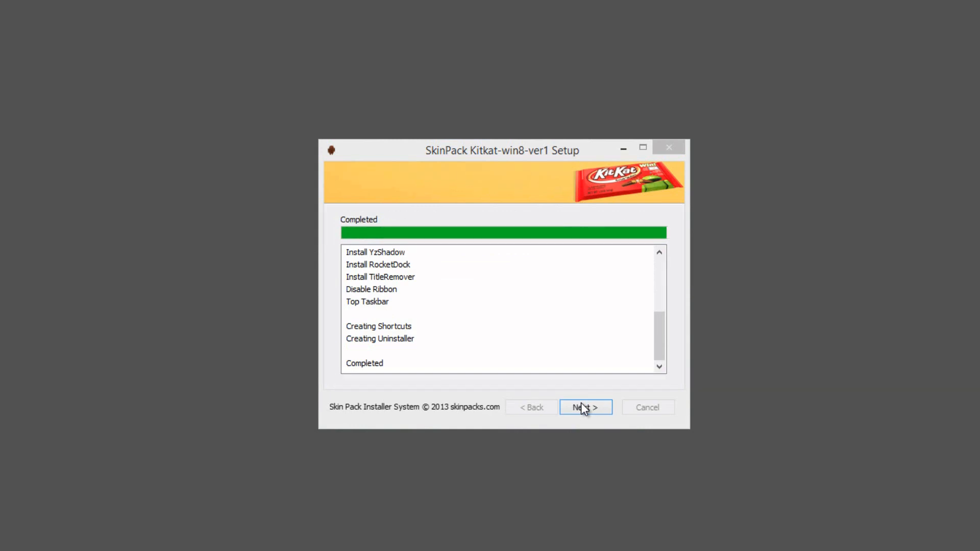
Finish the completed KitKat installation so the Android skin and top dock apply.
left_click(585, 407)
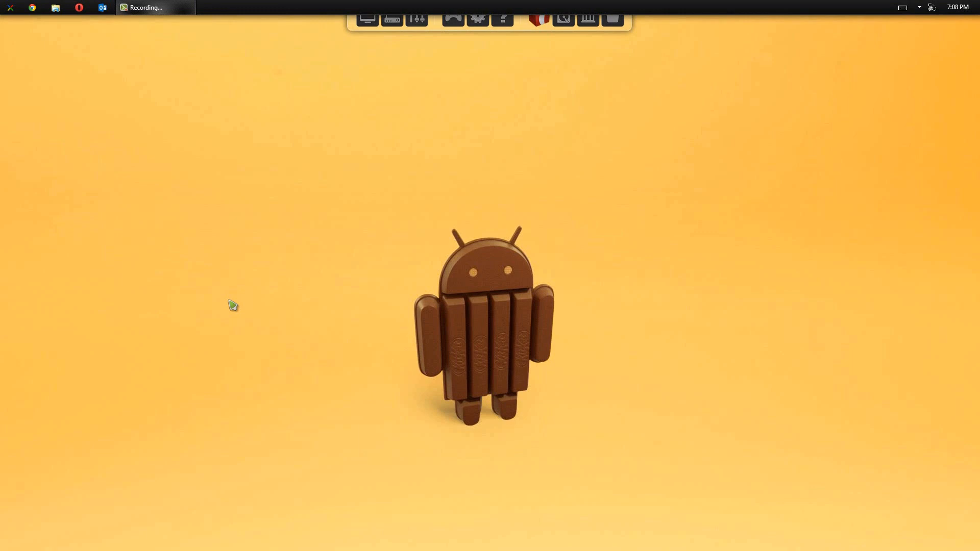
mouse_move(428, 53)
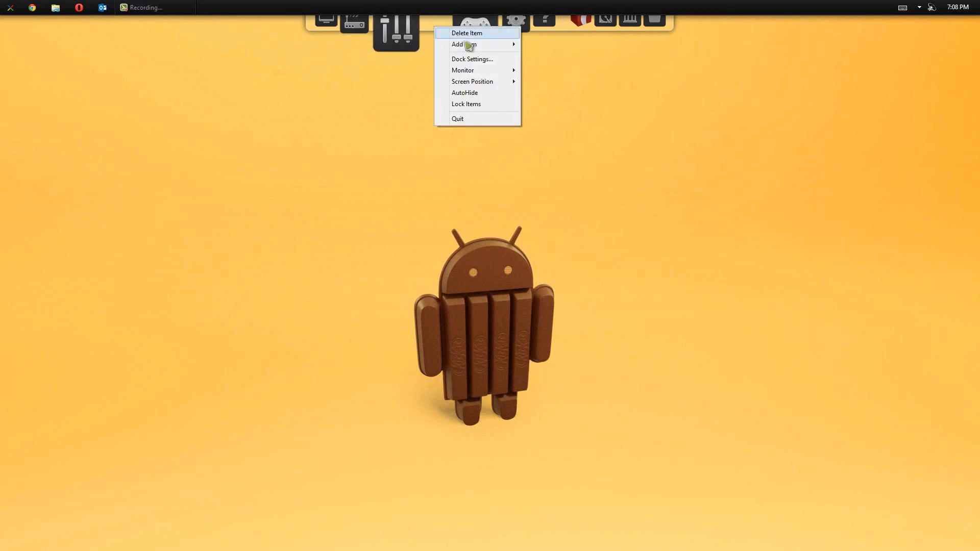
mouse_move(501, 81)
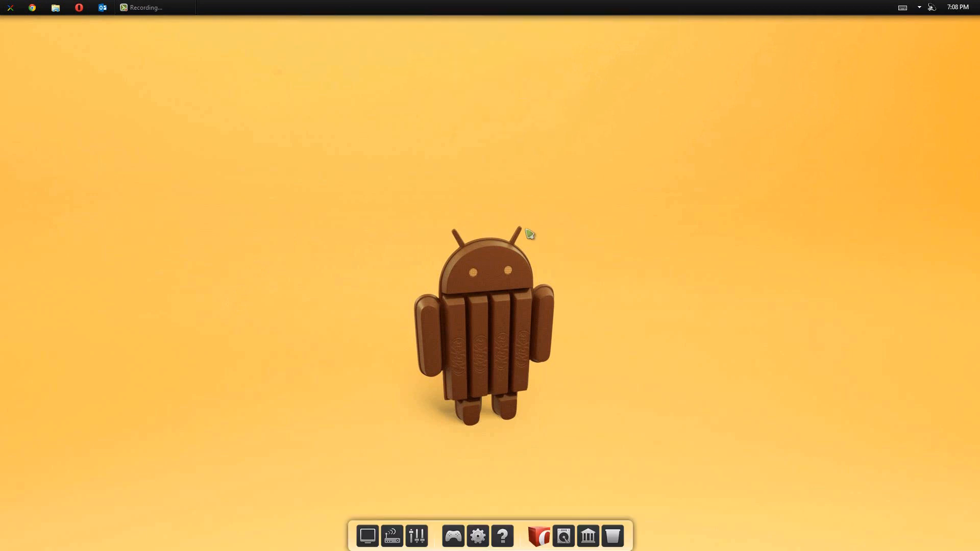
Open RocketDock's Dock Settings from the dock's right-click menu.
right_click(477, 535)
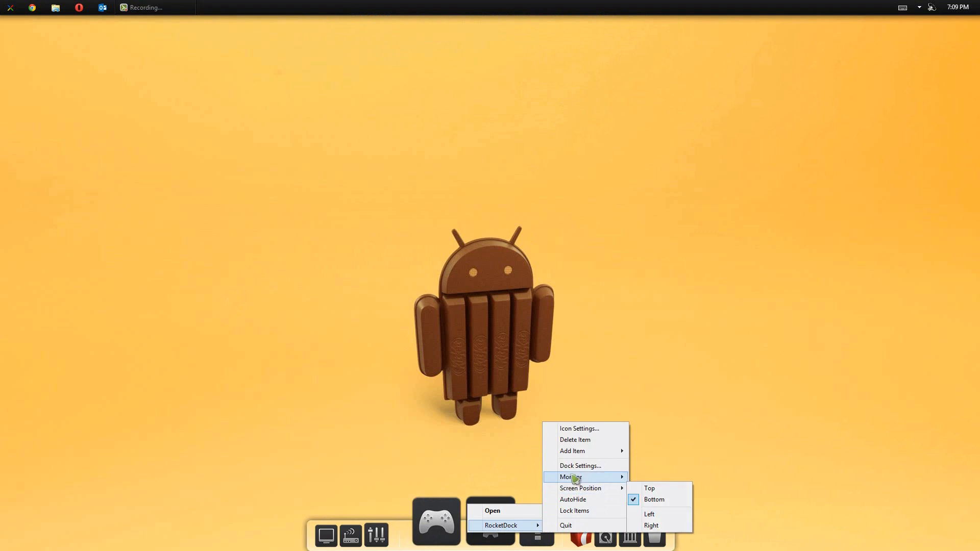
left_click(580, 466)
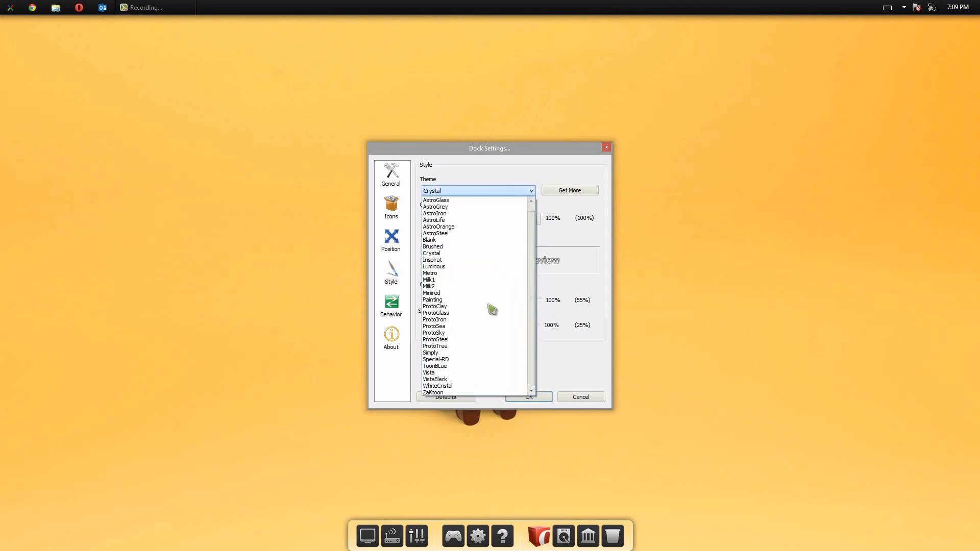
Give the dock the Vista theme and High Quality (Slower) icons, and apply.
left_click(430, 373)
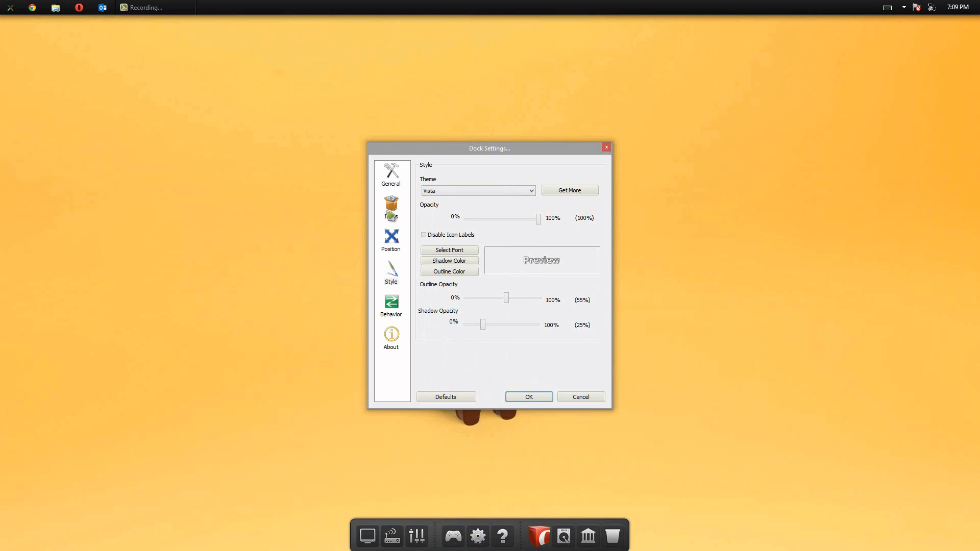
left_click(391, 206)
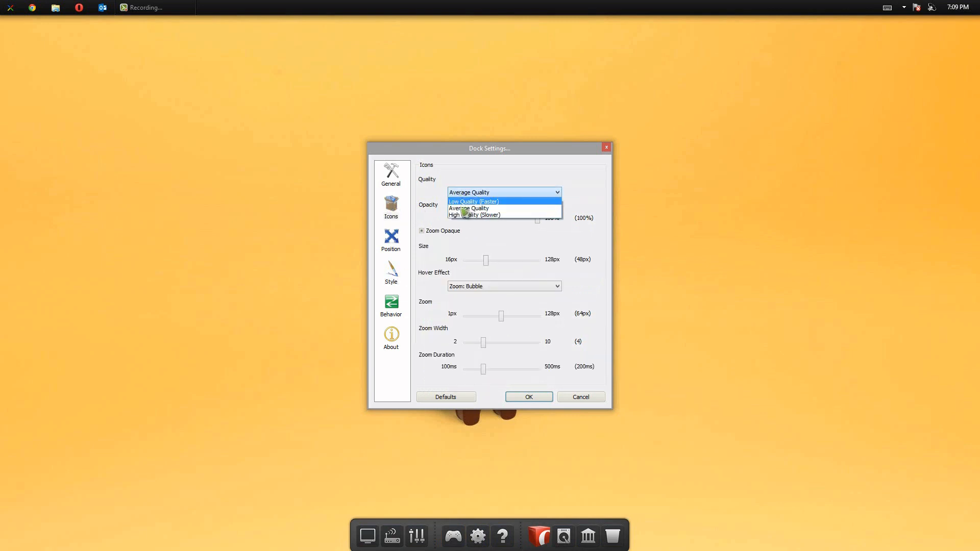
left_click(474, 214)
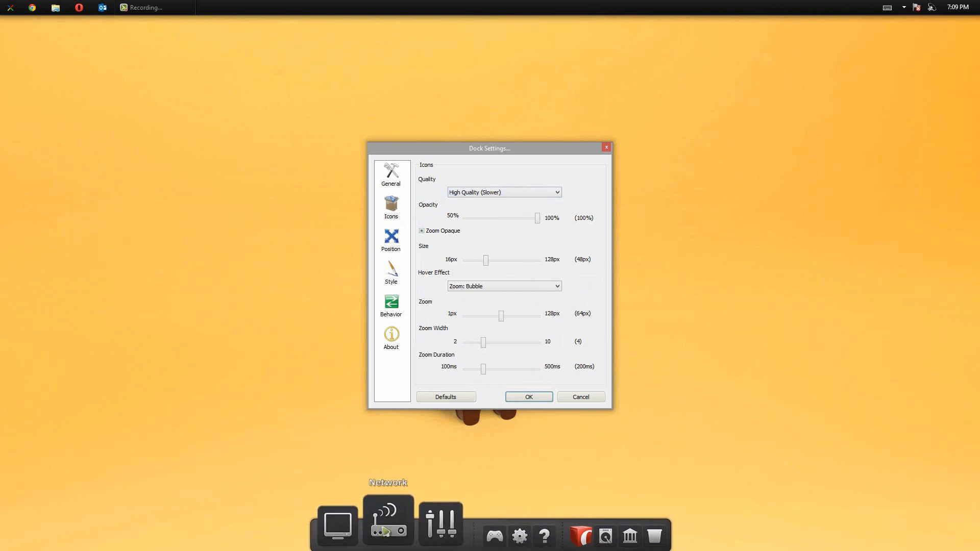
mouse_move(438, 521)
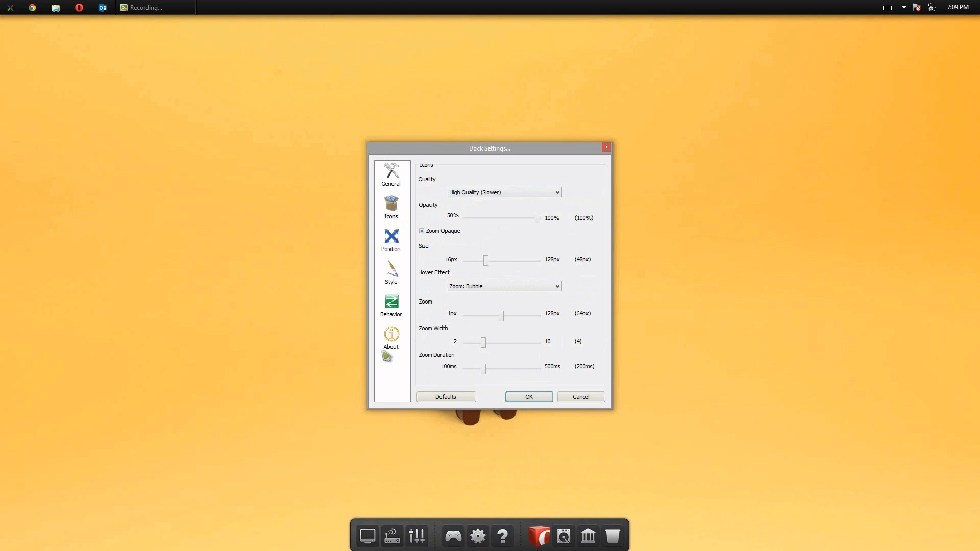
mouse_move(443, 380)
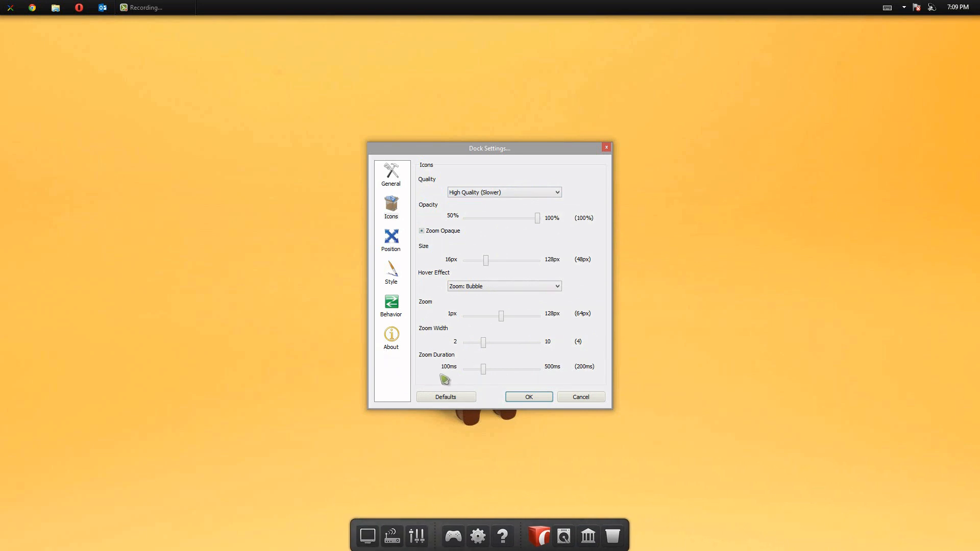
left_click(527, 397)
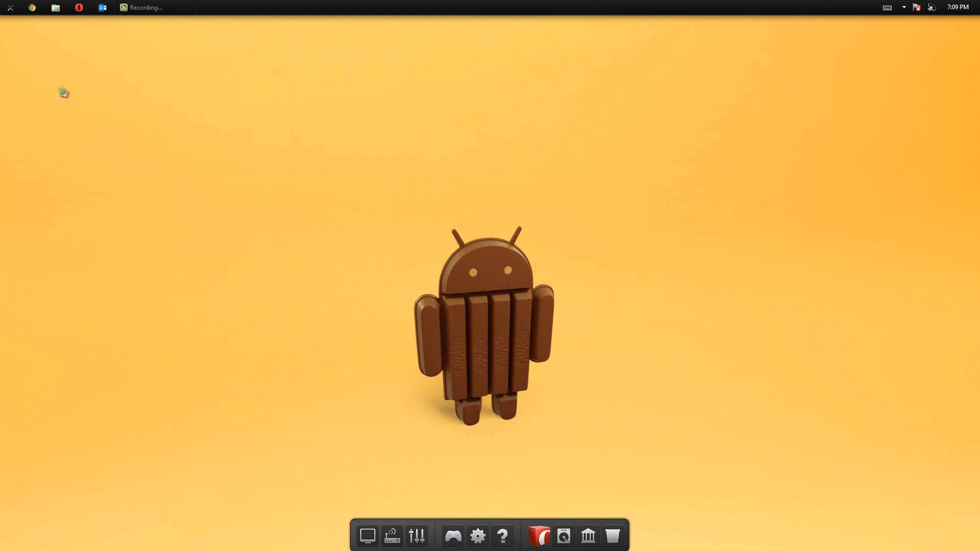
Open File Explorer on Downloads and select the SkinPack KitKat downloader.
left_click(55, 8)
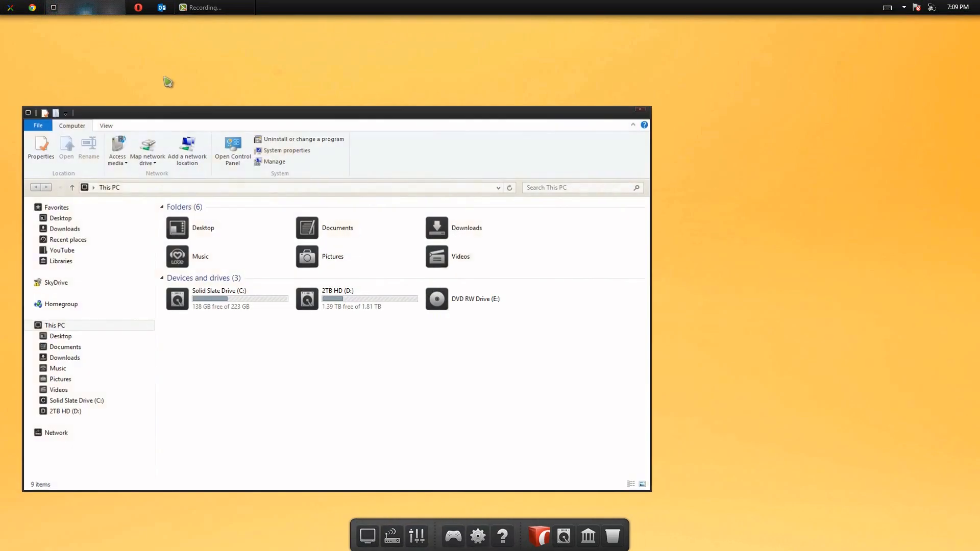
left_click(65, 228)
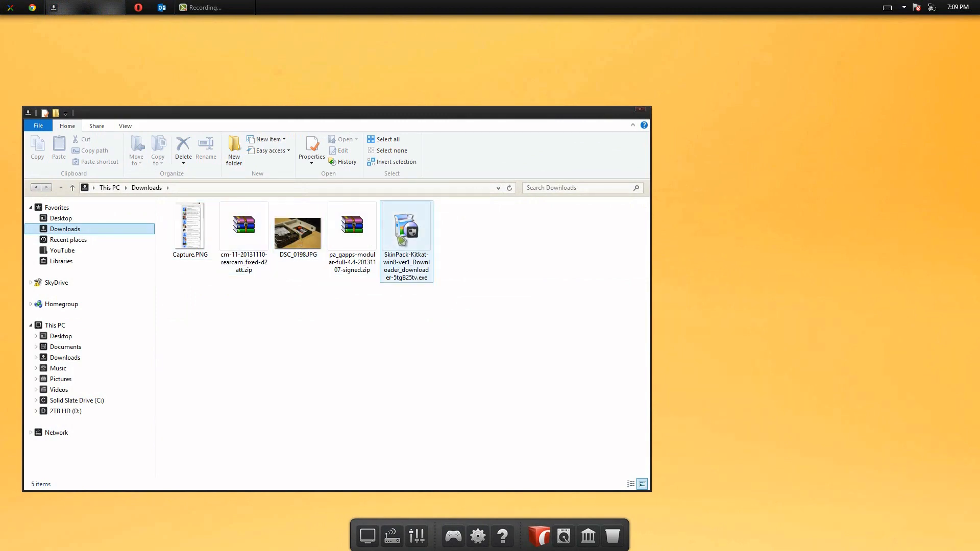
left_click(406, 226)
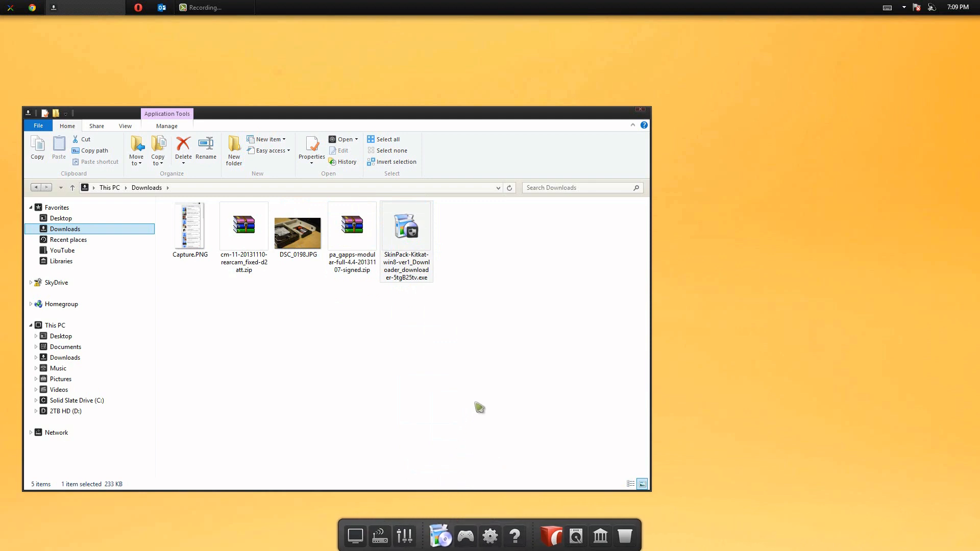
mouse_move(448, 463)
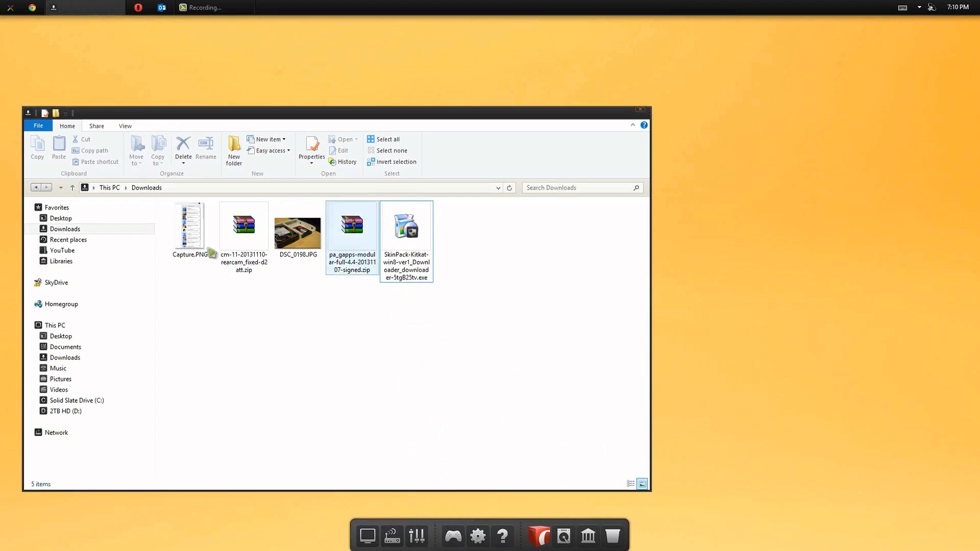
Switch File Explorer from Downloads to This PC.
left_click(55, 326)
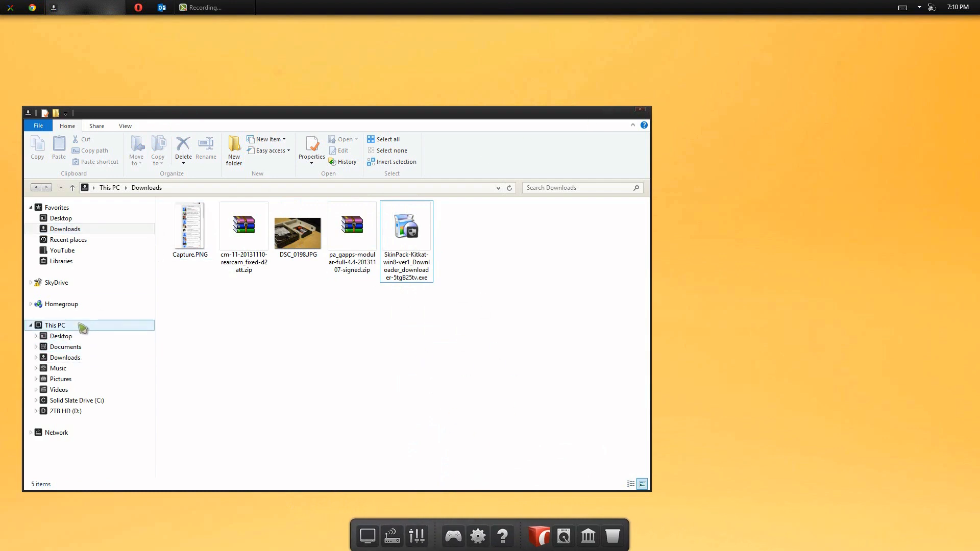
left_click(55, 326)
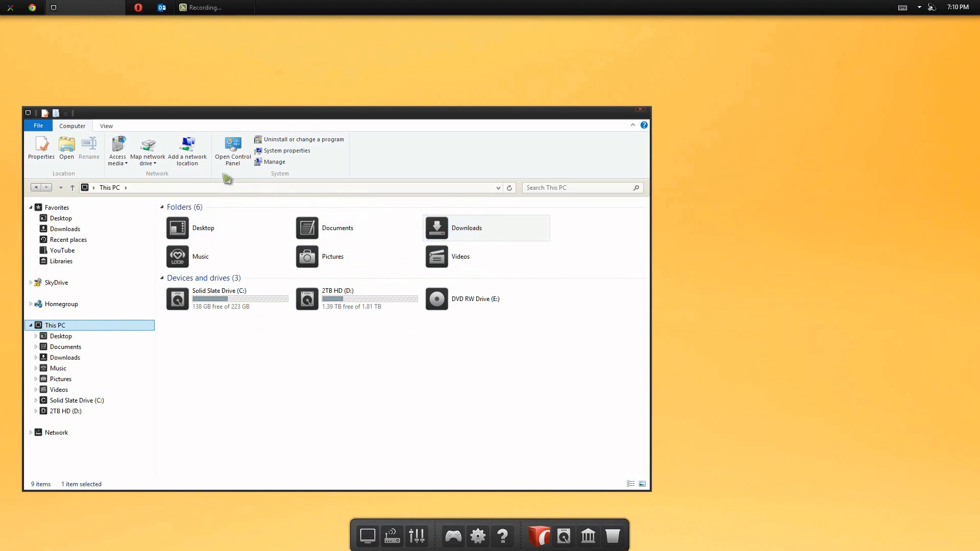
mouse_move(602, 164)
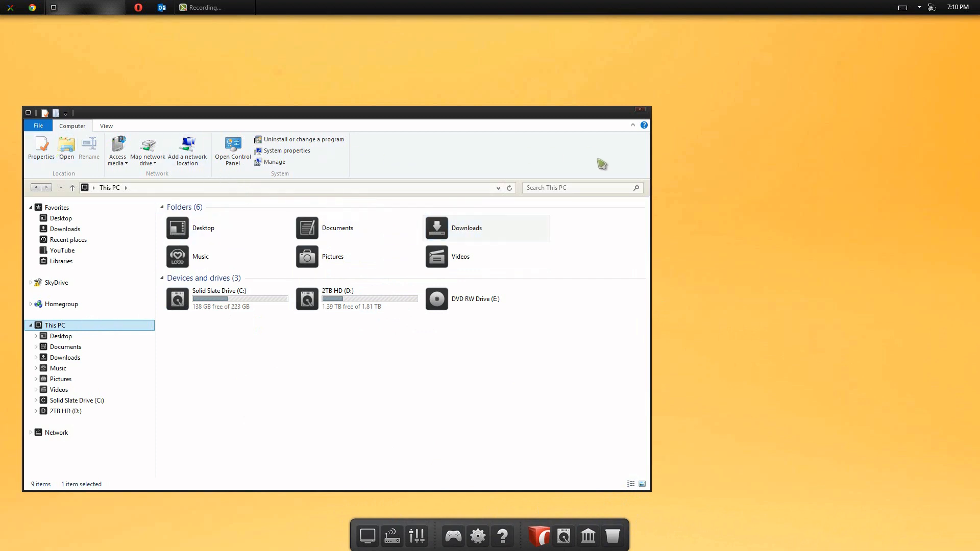
mouse_move(644, 126)
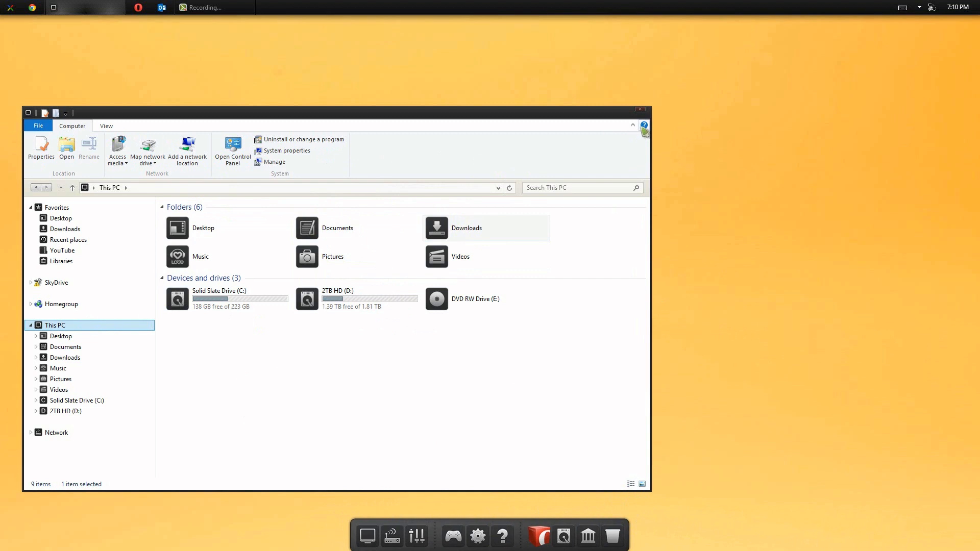
Browse Solid Slate Drive (C:) and briefly check the taskbar calendar.
left_click(632, 126)
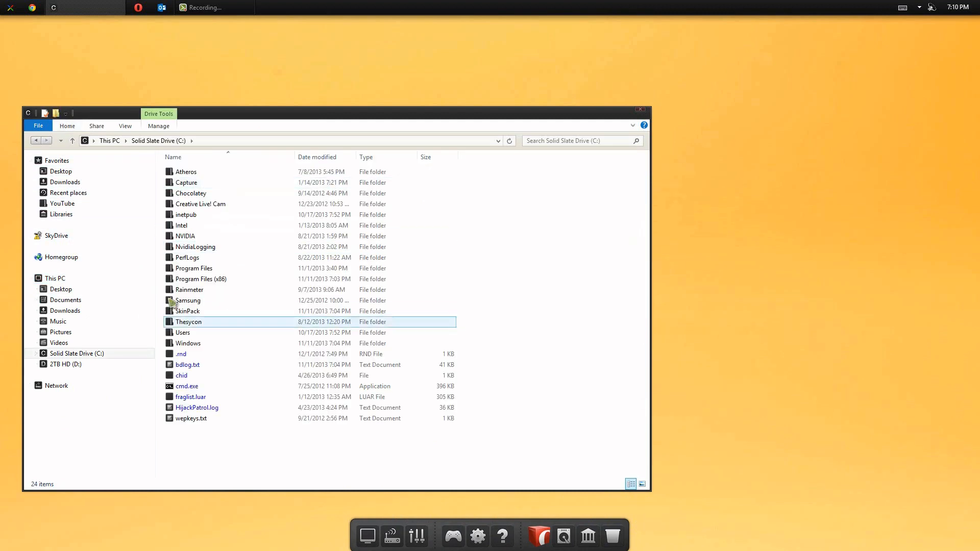
left_click(189, 290)
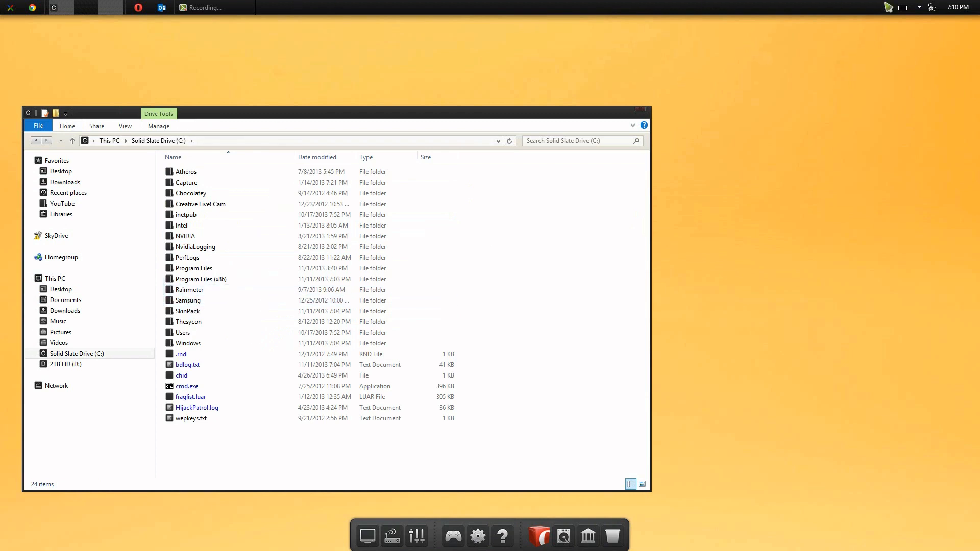
left_click(958, 7)
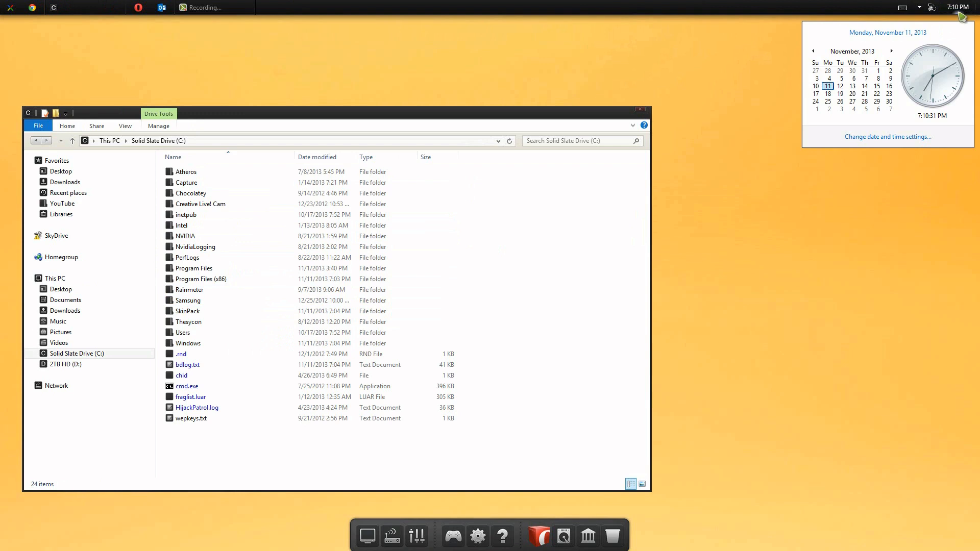
left_click(920, 7)
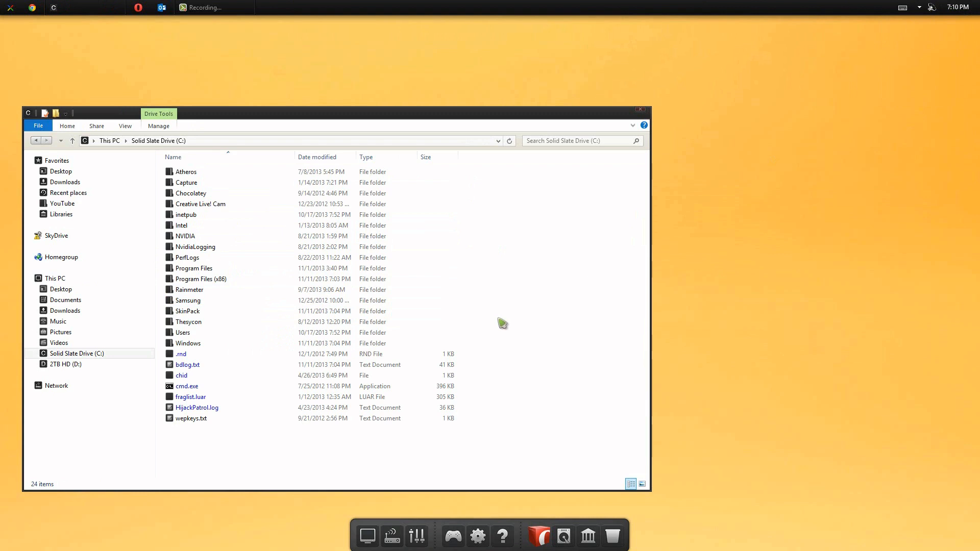
Return to This PC and choose 'Uninstall or change a program' from the Computer ribbon.
left_click(54, 278)
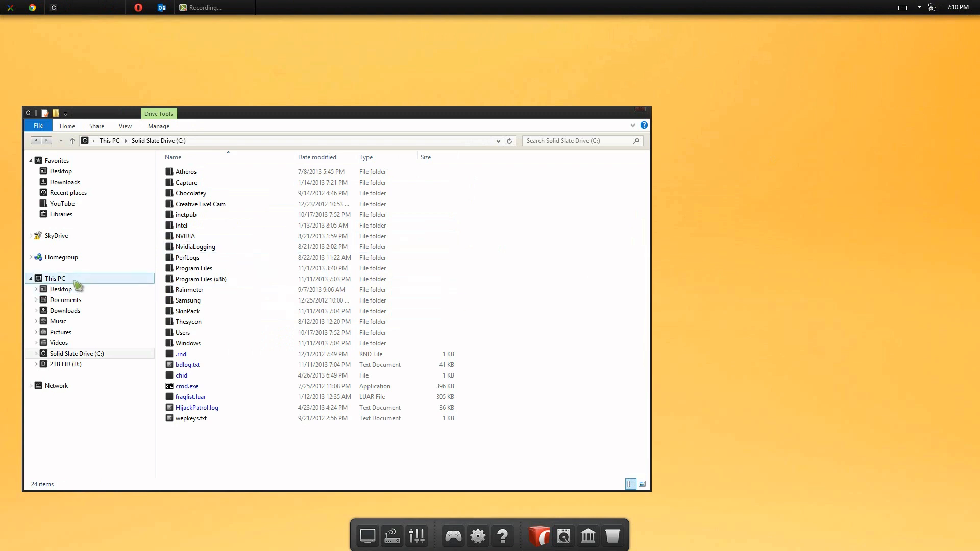
left_click(56, 279)
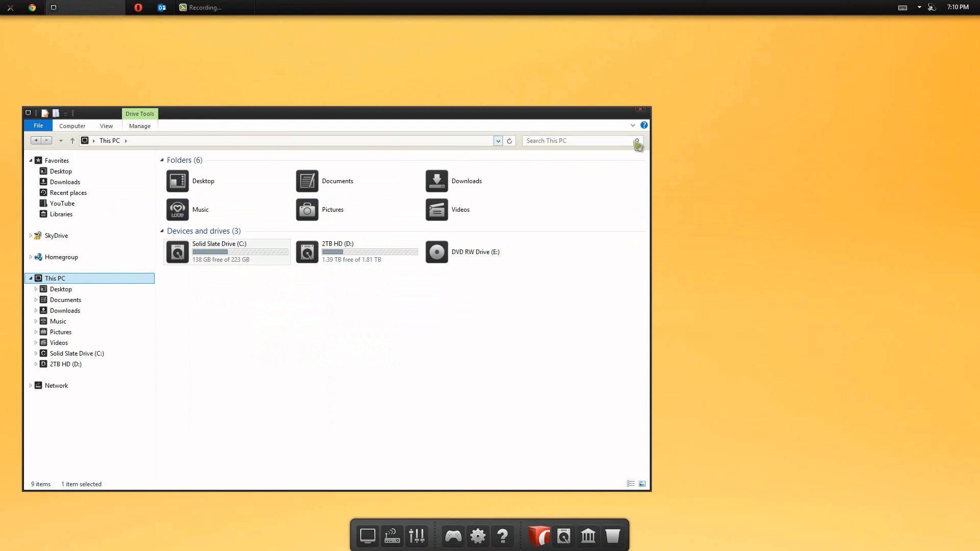
left_click(72, 125)
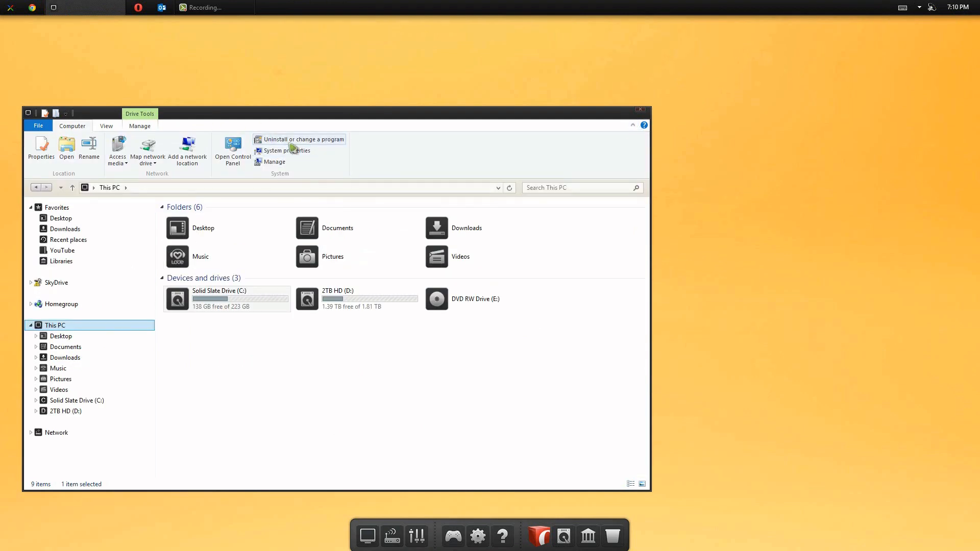
left_click(304, 139)
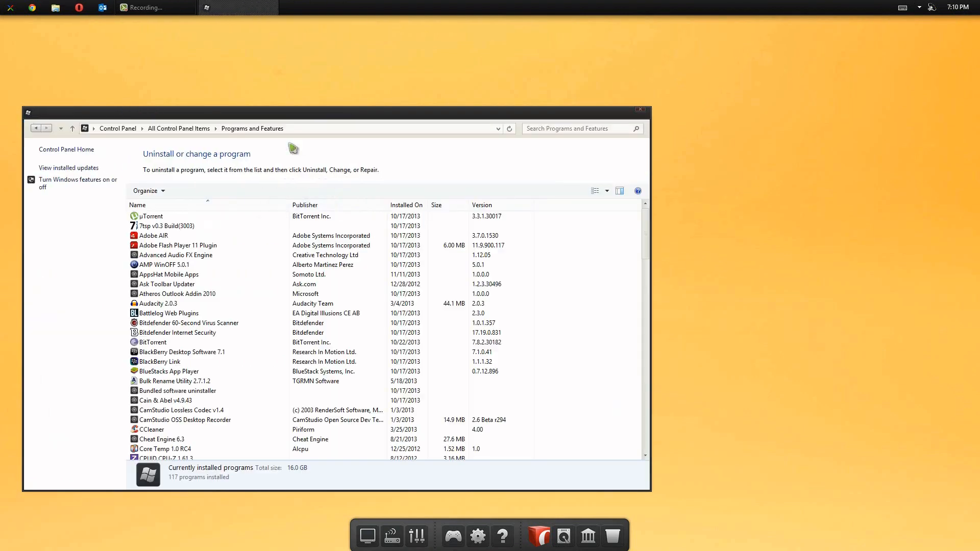
left_click(167, 284)
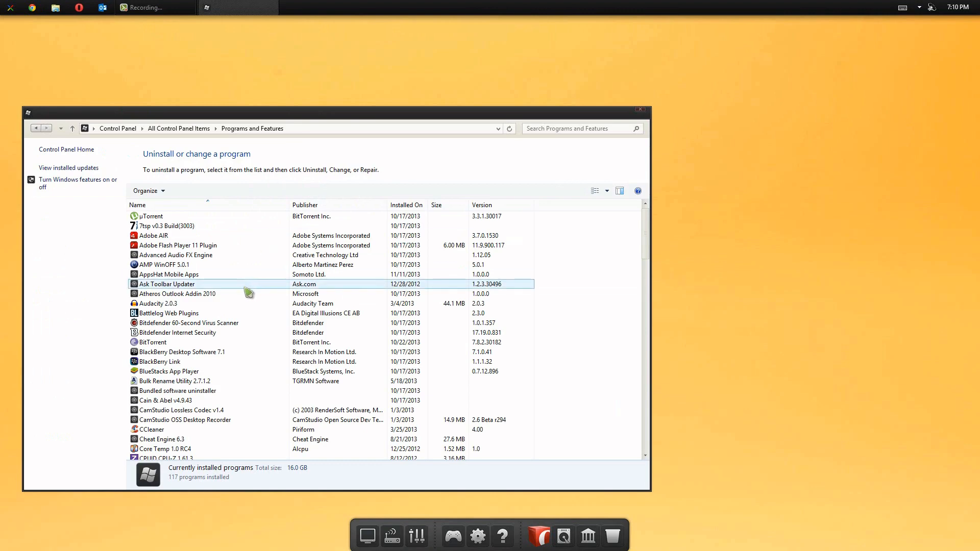
left_click(166, 284)
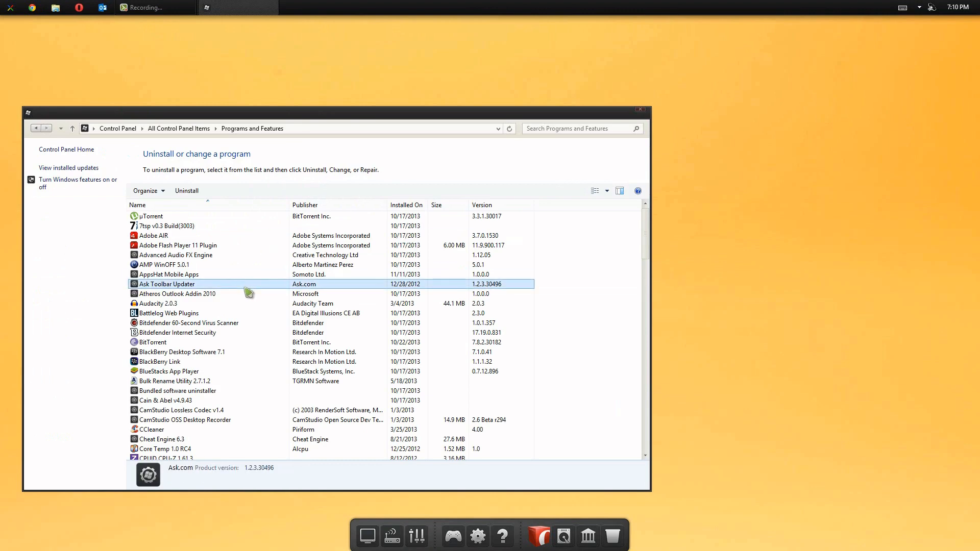
scroll("down", 3)
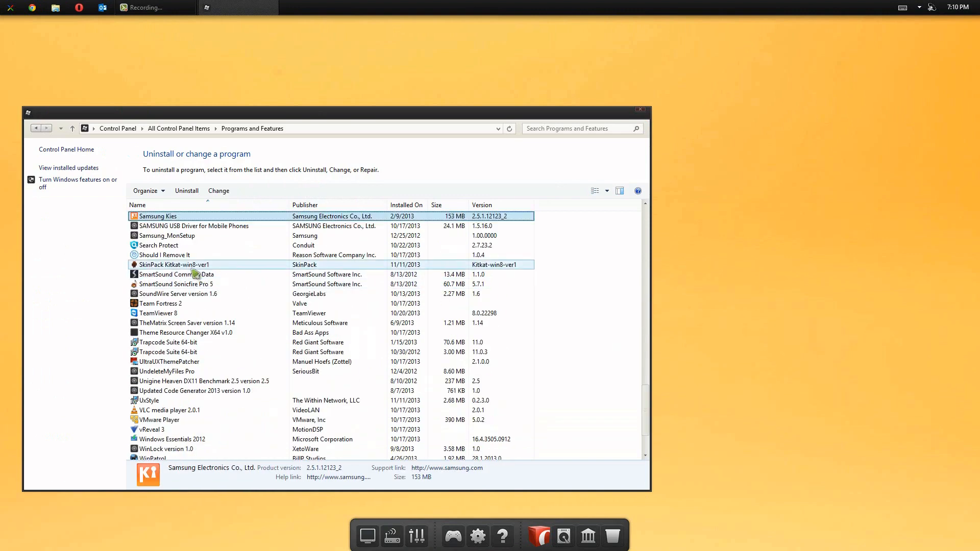
left_click(174, 265)
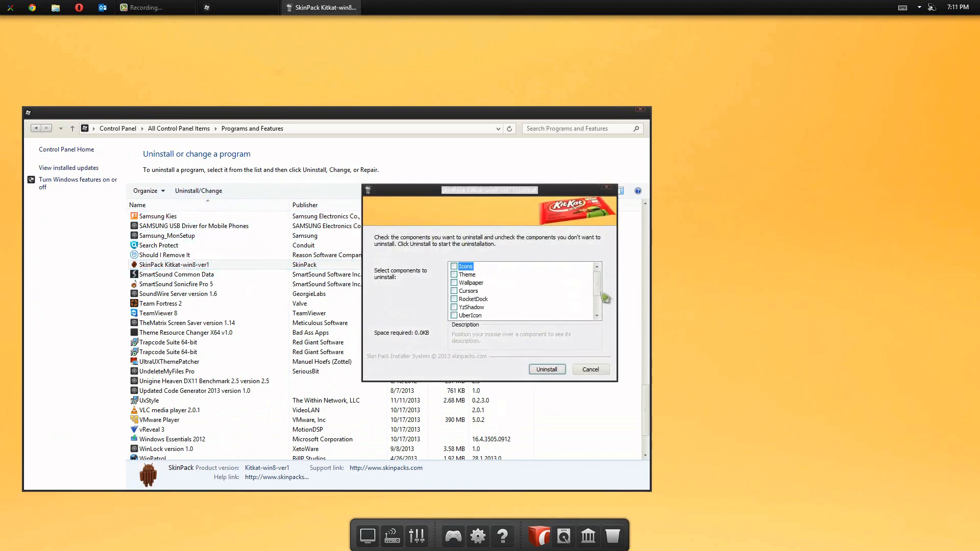
mouse_move(606, 250)
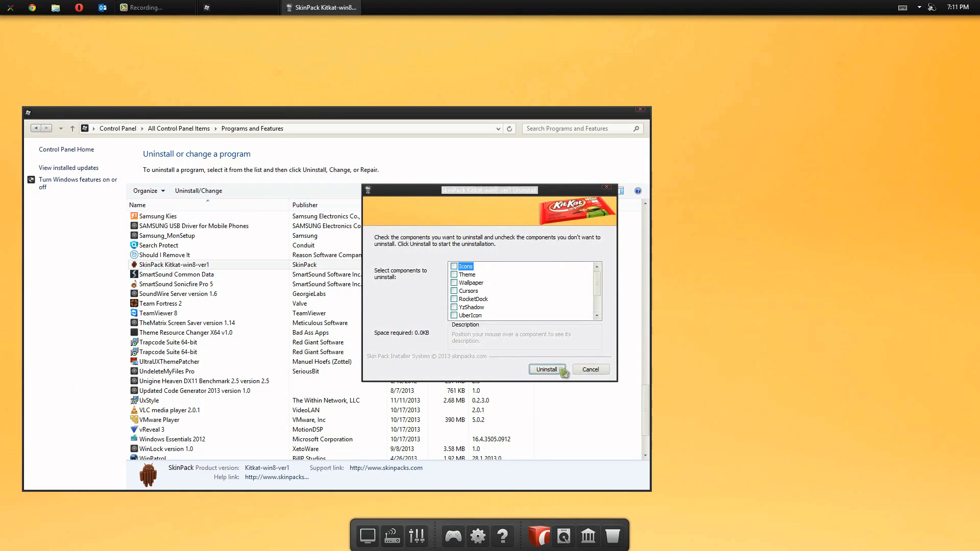
left_click(590, 368)
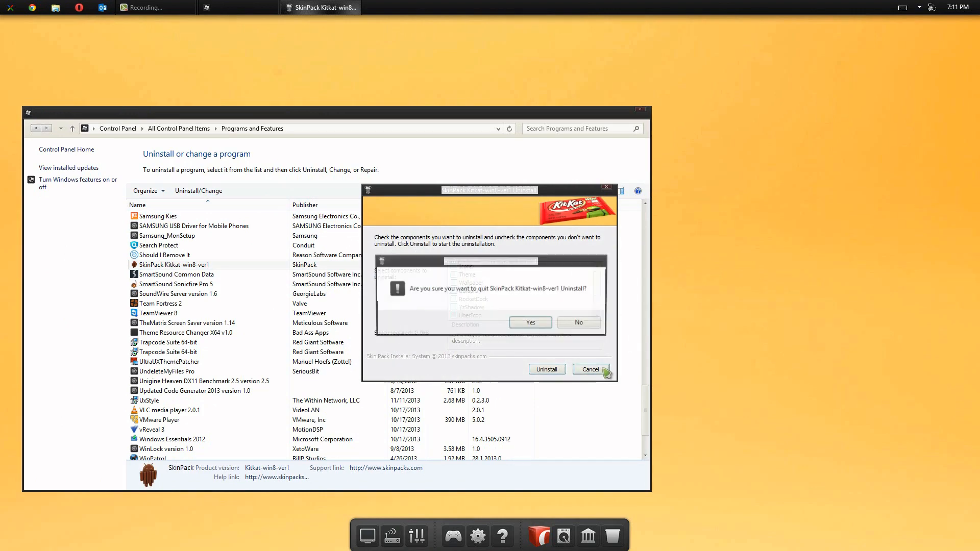
left_click(529, 323)
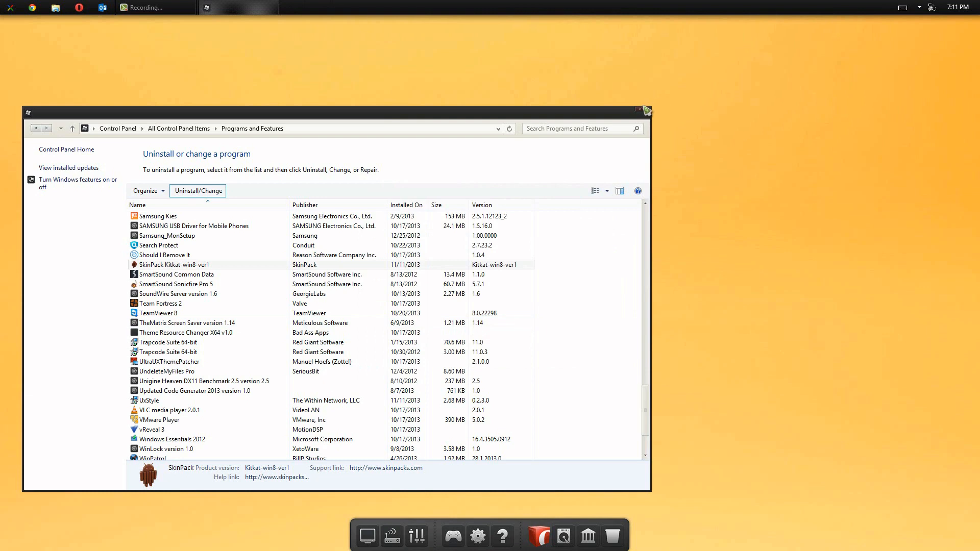
mouse_move(646, 112)
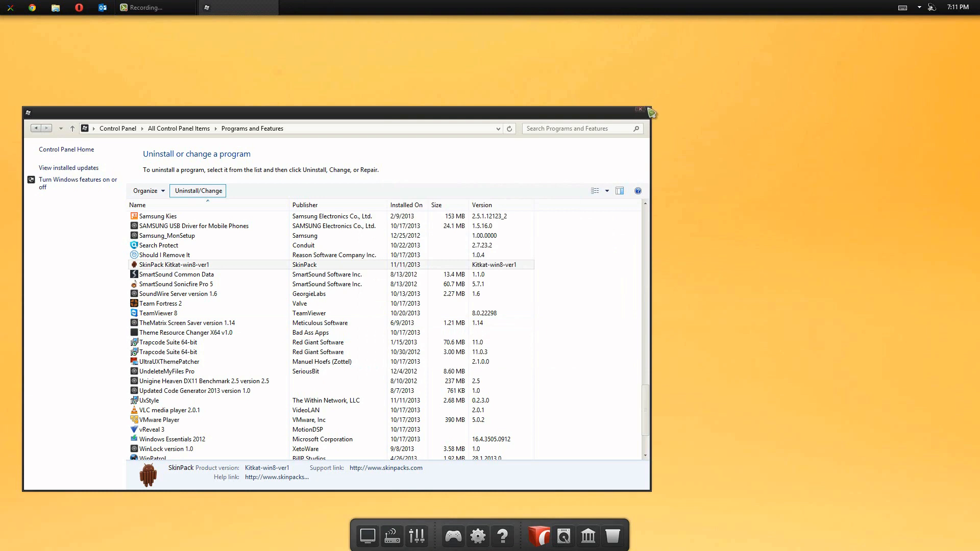
mouse_move(647, 113)
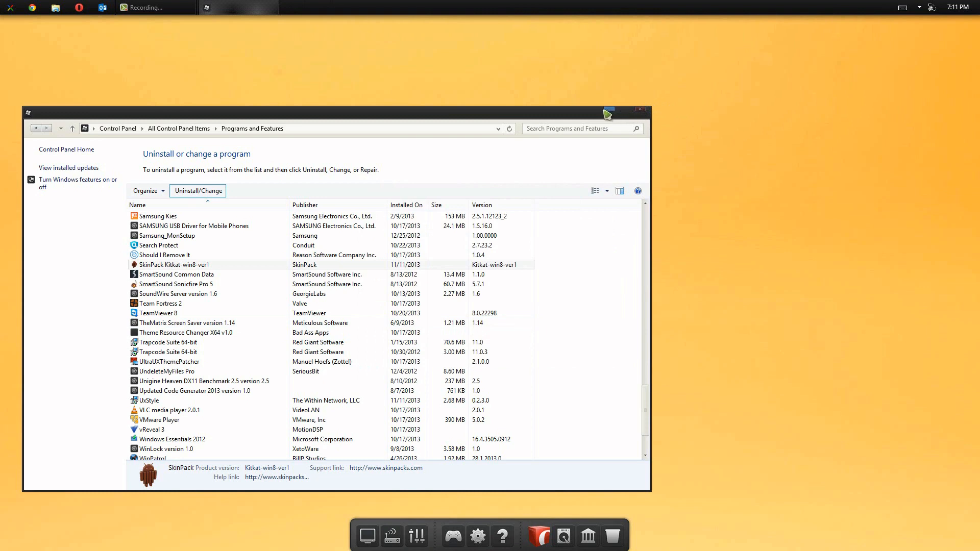
mouse_move(606, 115)
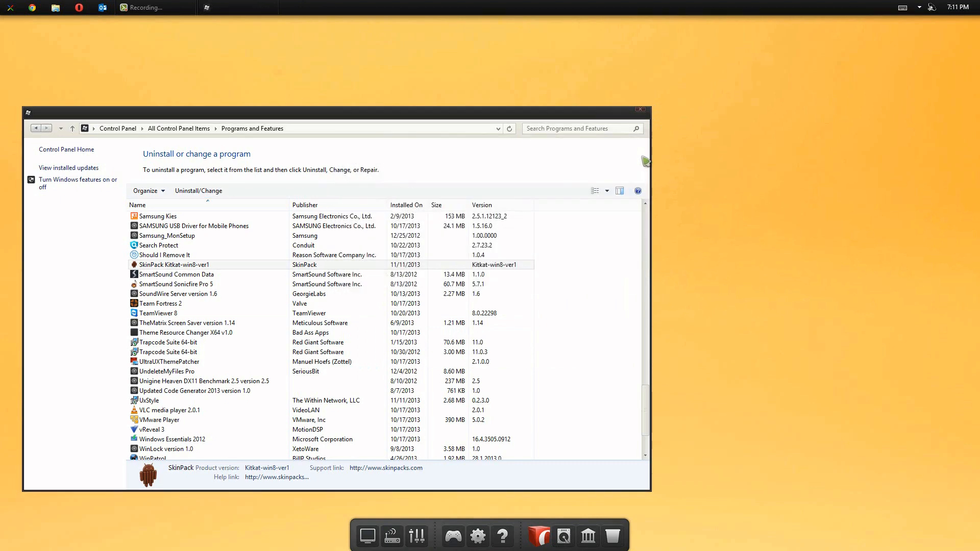
mouse_move(670, 127)
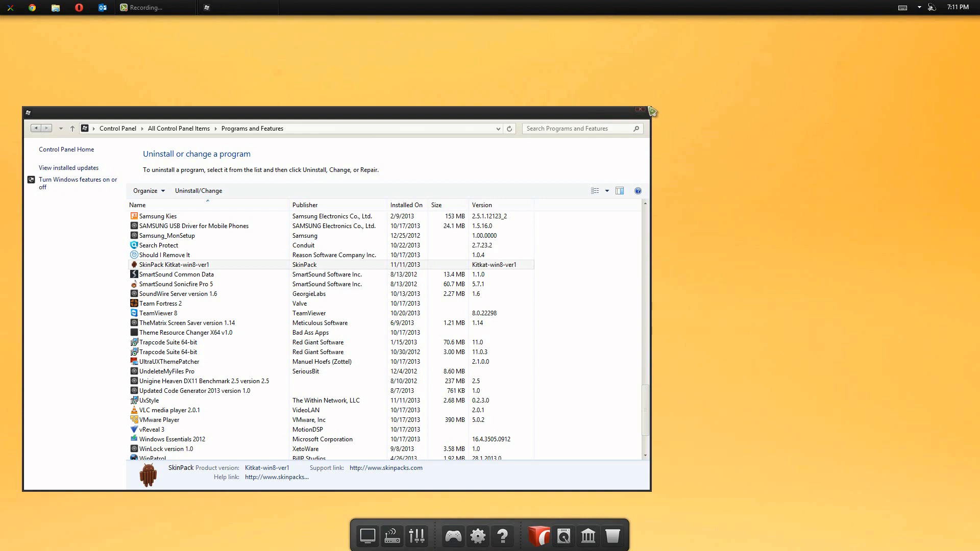
mouse_move(652, 111)
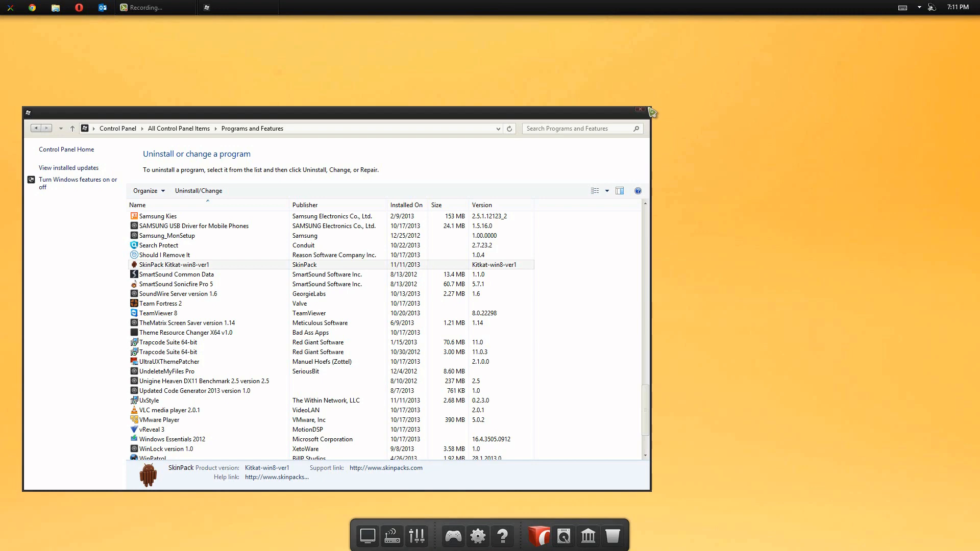
Close Programs and Features to reveal the KitKat Android desktop.
left_click(640, 109)
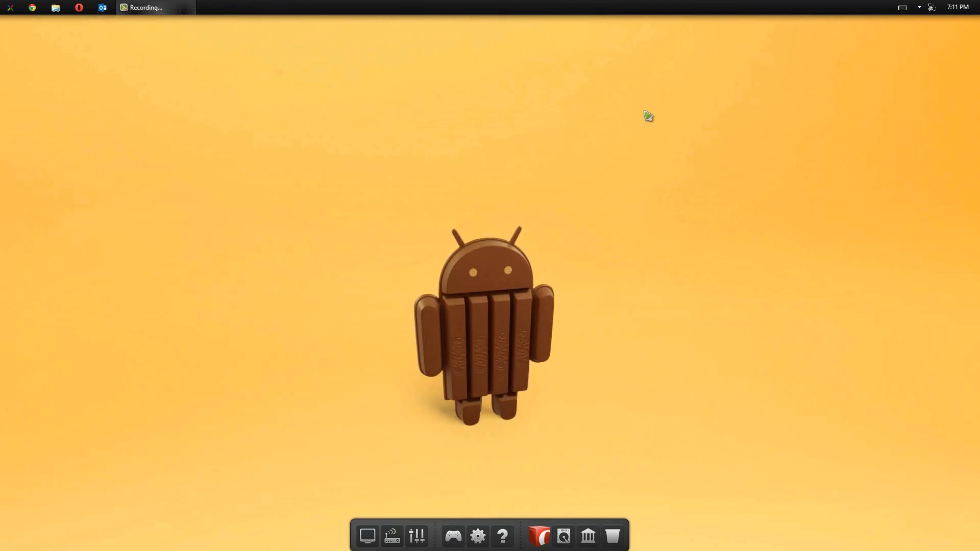